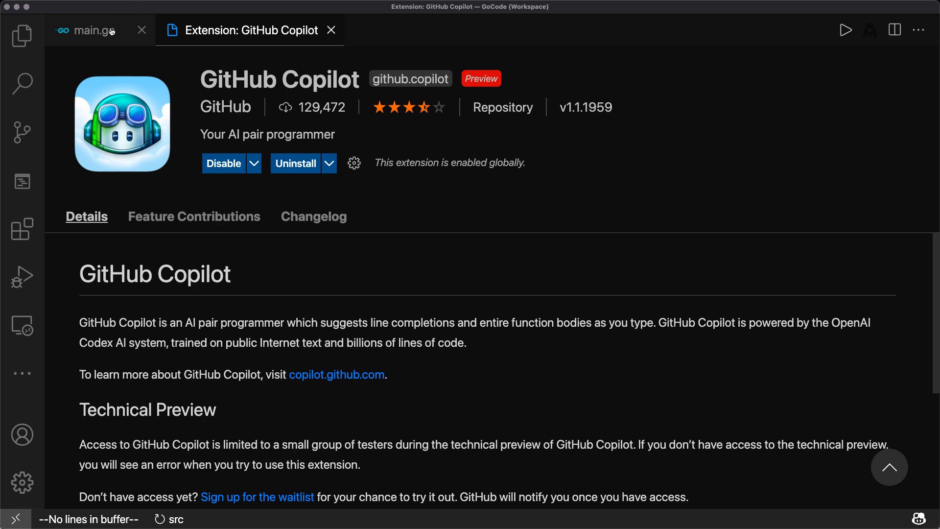
# Return from the GitHub Copilot extension page to the main.go editor tab.
pyautogui.click(91, 30)
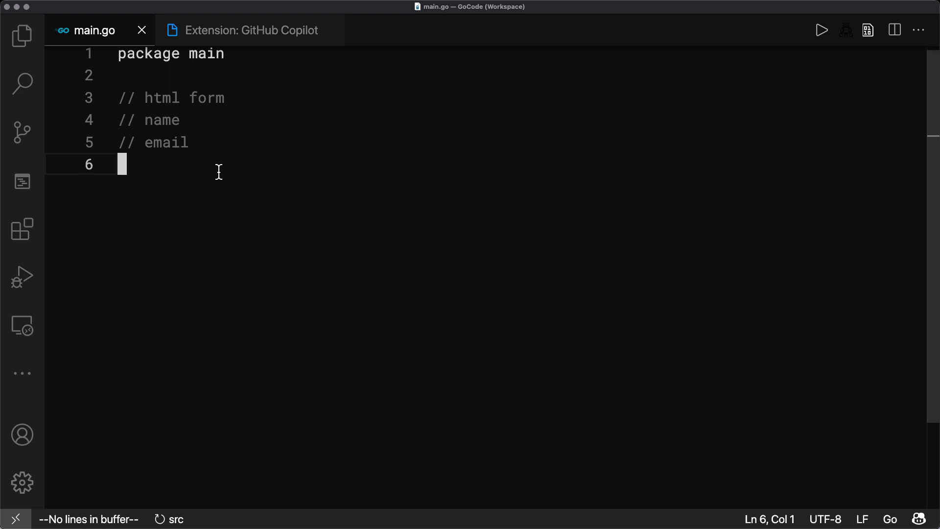
pyautogui.moveTo(142, 99)
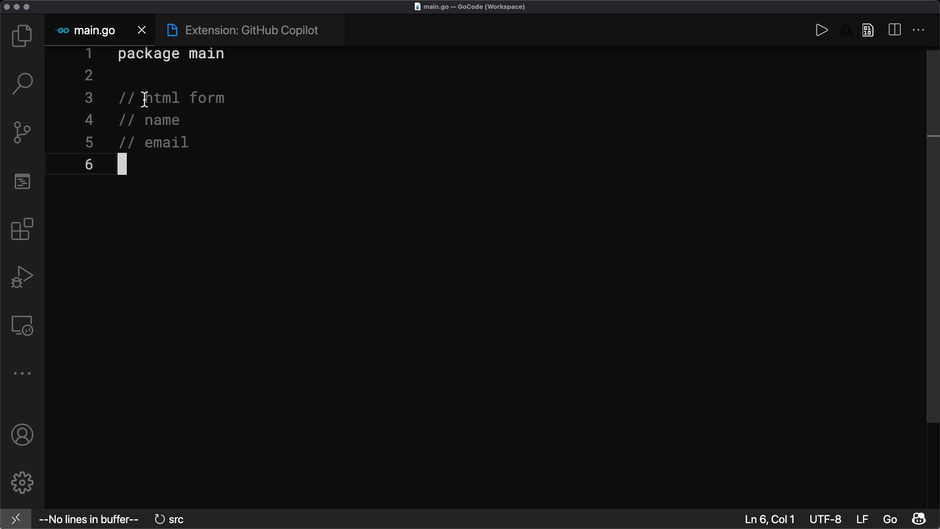
pyautogui.doubleClick(162, 142)
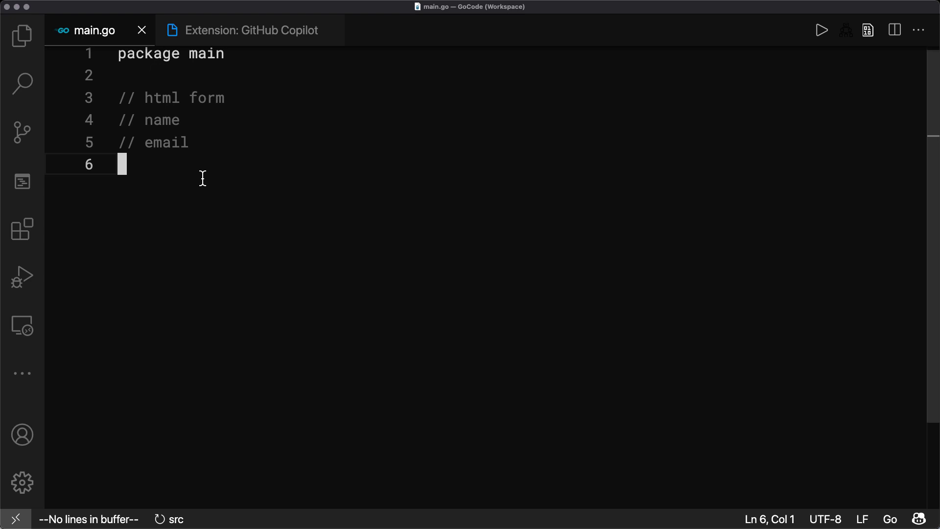
# Generate a serveForm handler writing the Gopher Form page with name and email inputs.
pyautogui.write('func main() {')
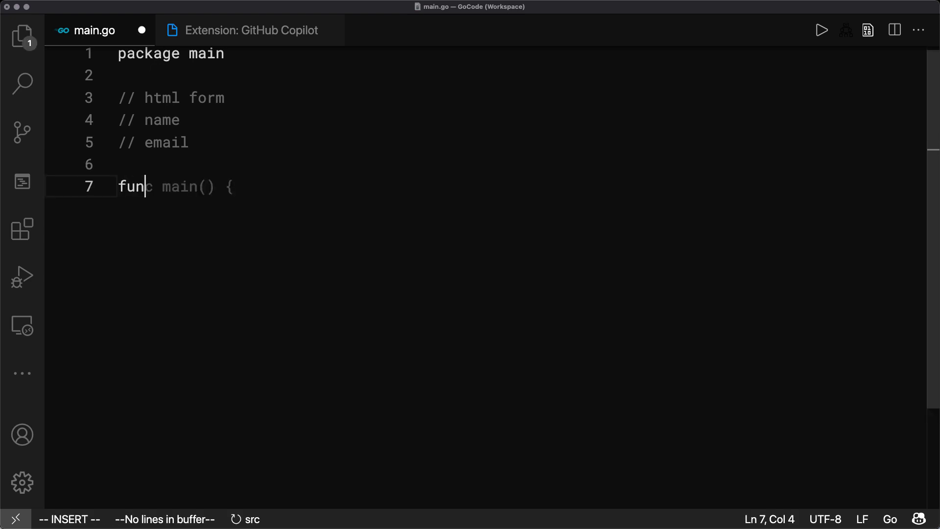
pyautogui.write('serveForm(w http.ResponseWriter, r *http.Request) {')
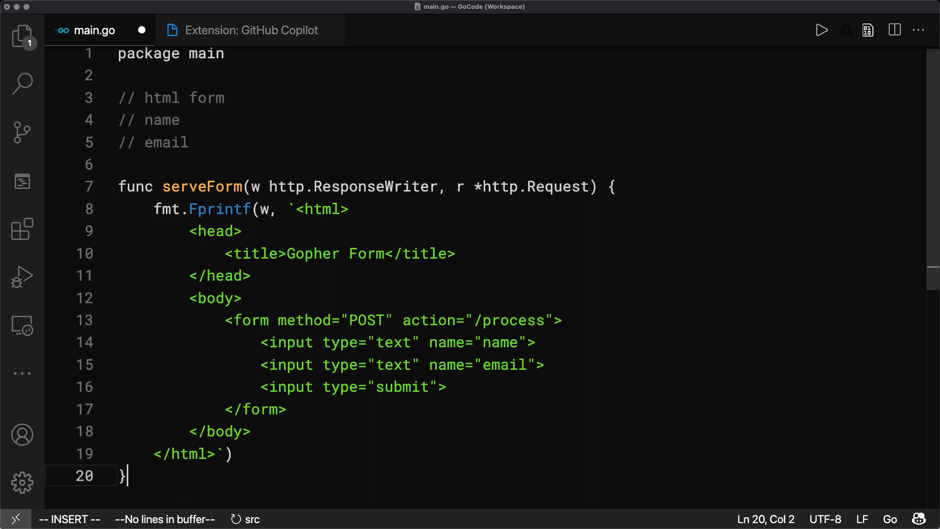
pyautogui.scroll(-3)
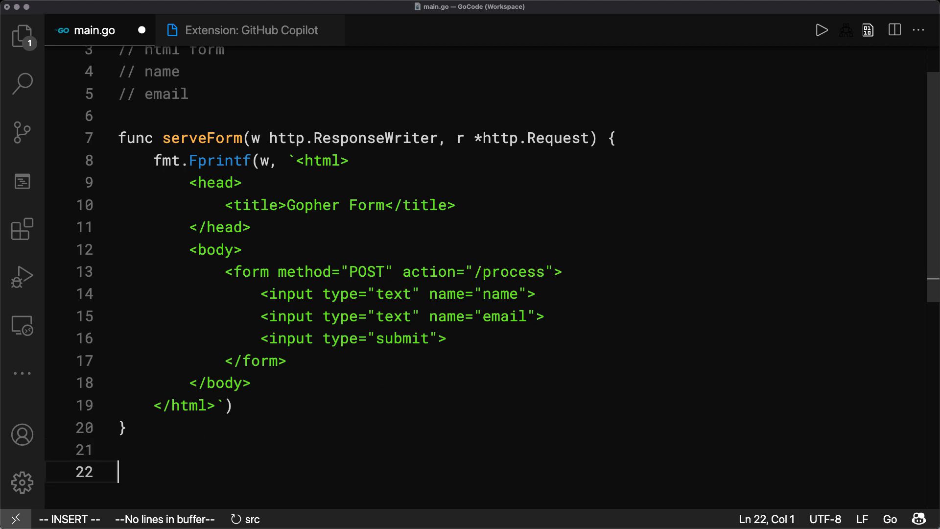
# Add a processForm handler that echoes the submitted name and email.
pyautogui.write('func processForm(w http.ResponseWriter, r *http.Request) {')
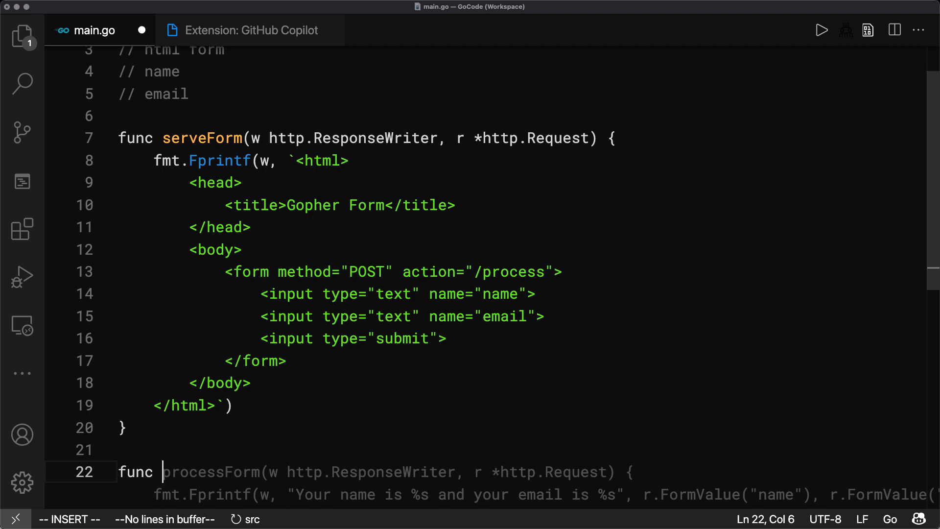
pyautogui.scroll(-3)
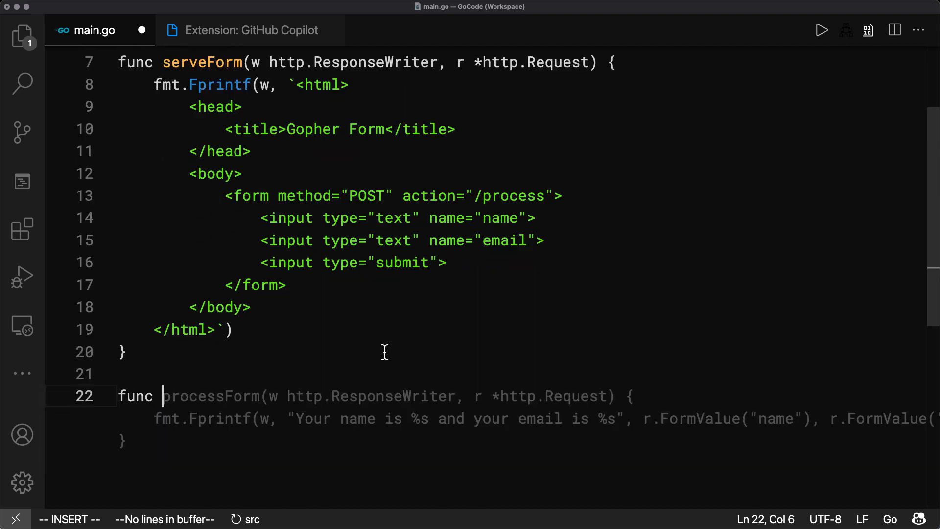
pyautogui.scroll(-3)
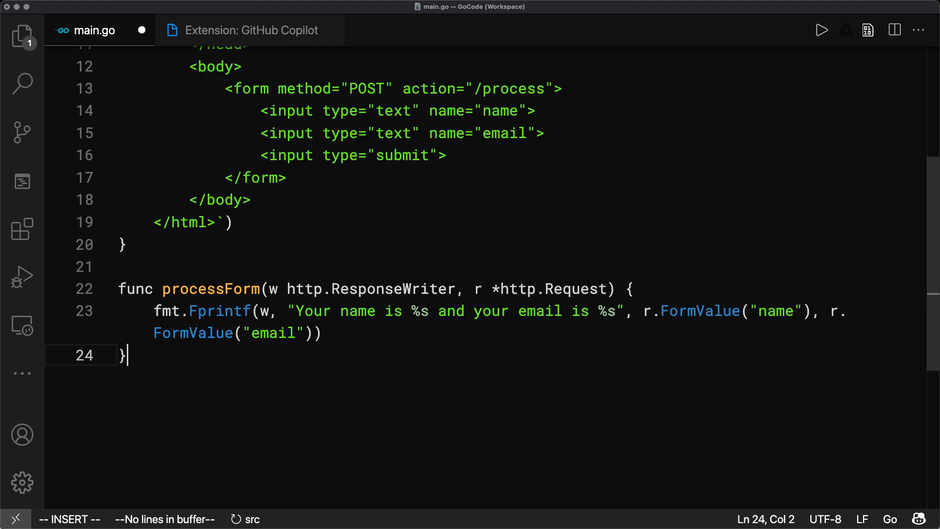
pyautogui.write('func main() {')
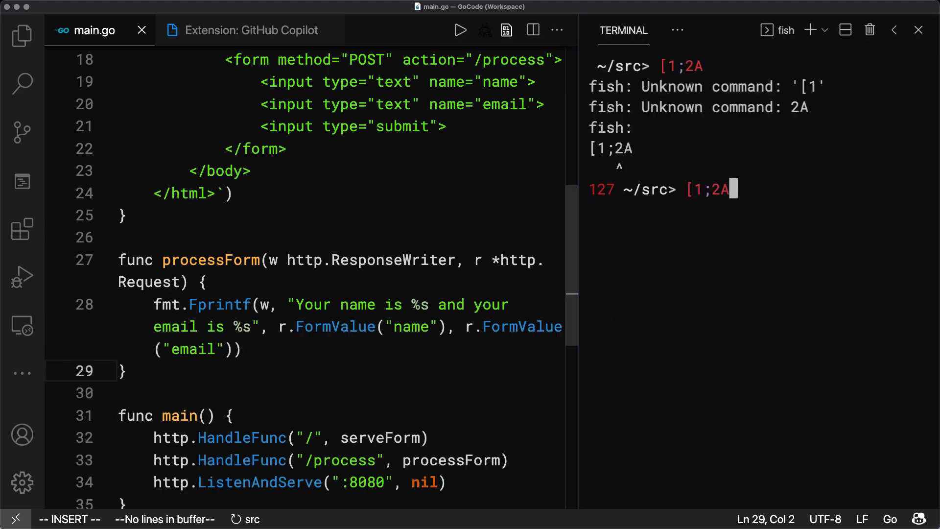
# Start the server with go run main.go in the integrated terminal.
pyautogui.write('go run main.go')
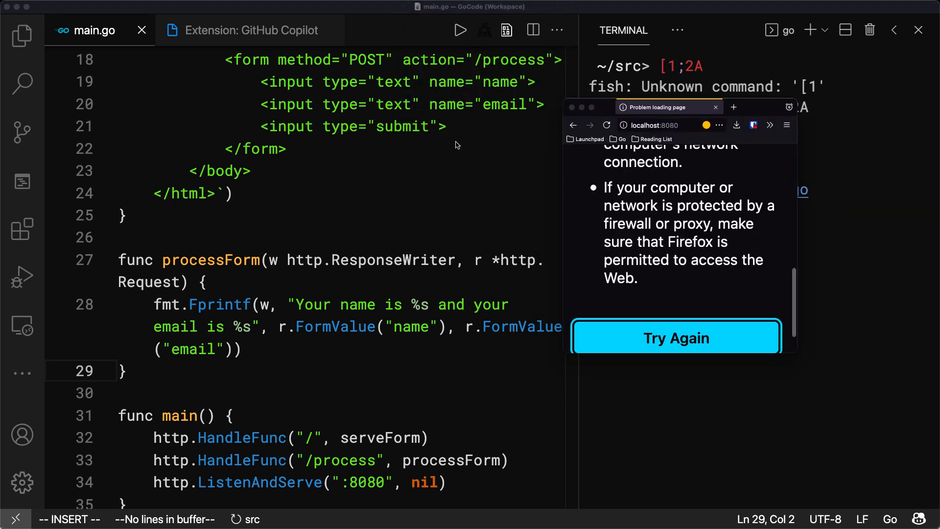
# Reload localhost:8080, enter name 'Christoph' and email 'info', and submit the form.
pyautogui.click(675, 337)
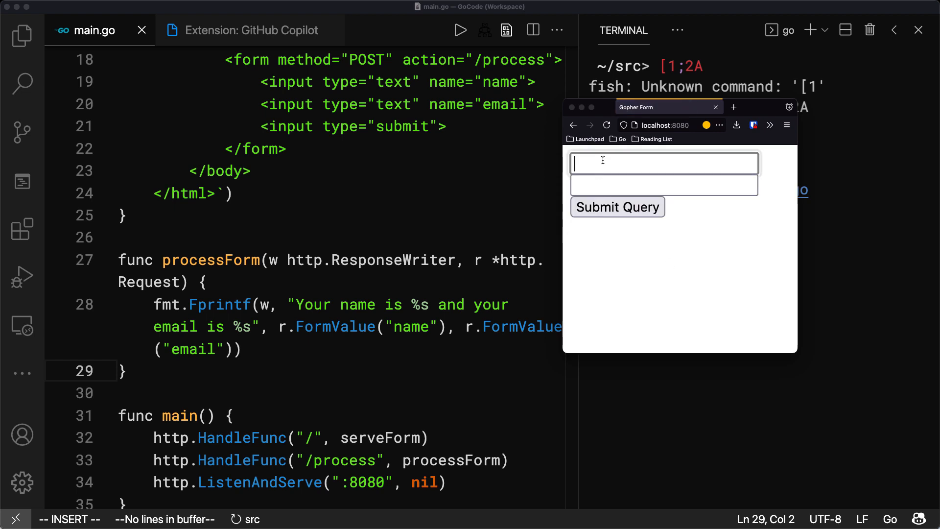
pyautogui.write('Christoph')
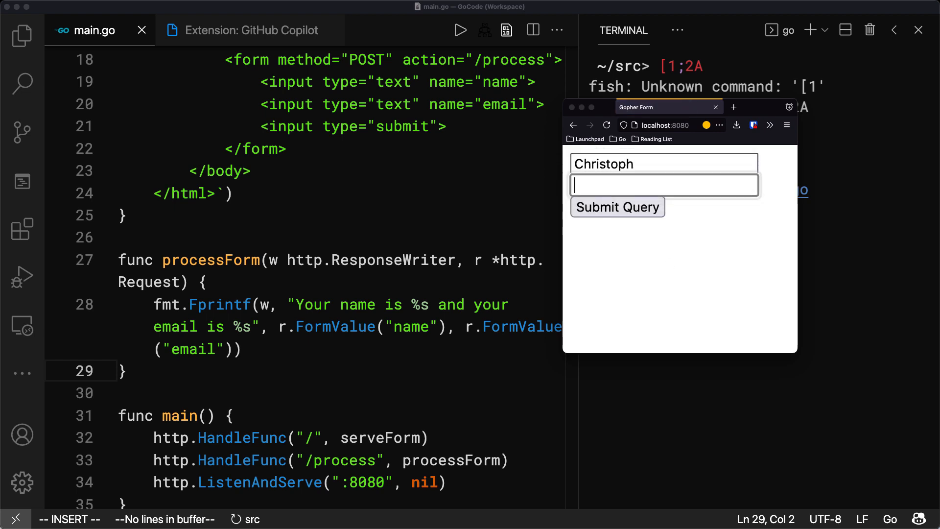
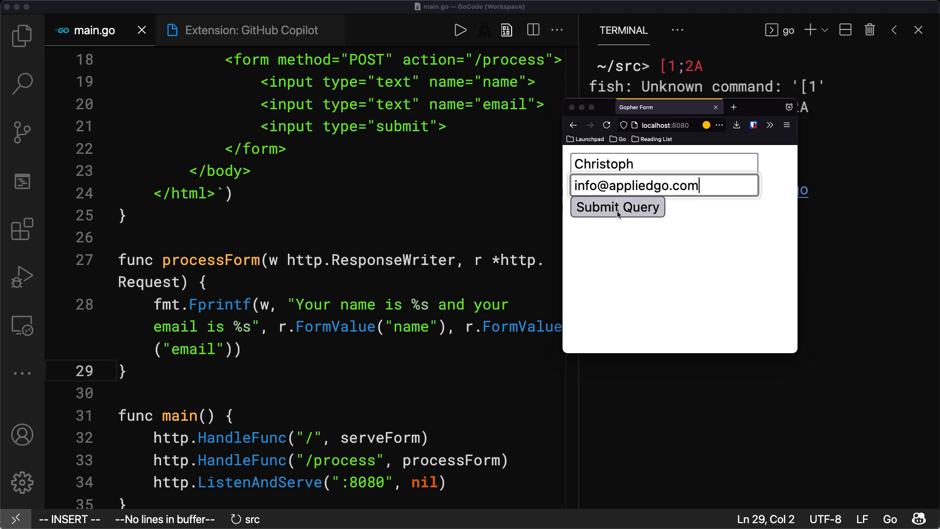
pyautogui.click(616, 207)
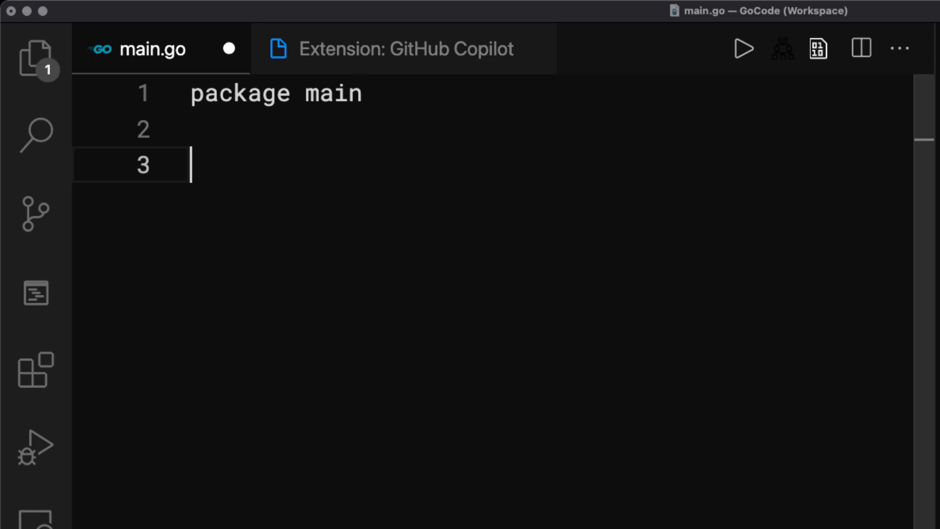
# Start a new function declaration named makeMyselfAMillonaire below package main.
pyautogui.write('func mak')
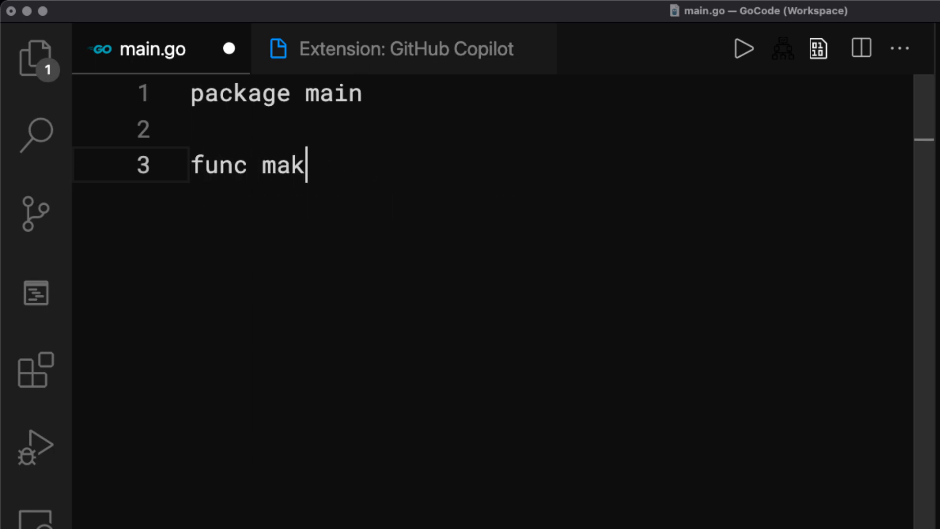
pyautogui.write('eMyself')
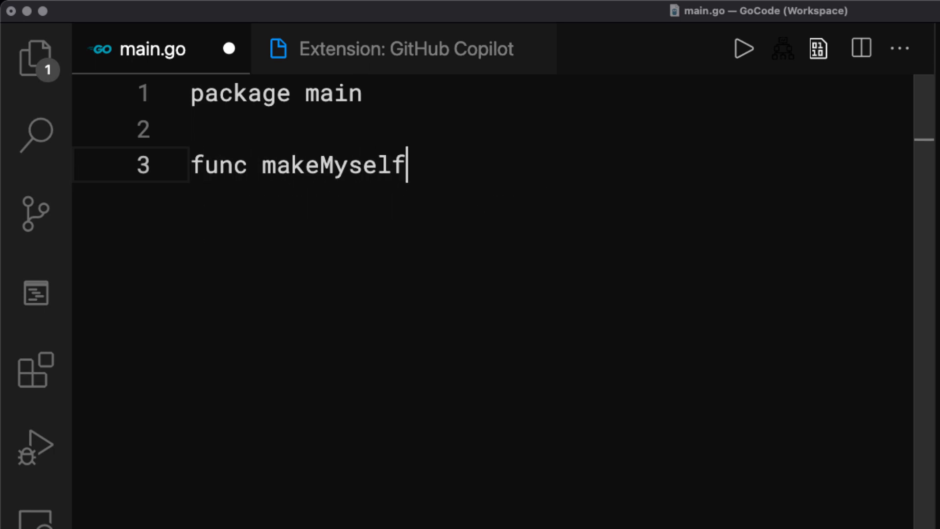
pyautogui.write('AMillojn')
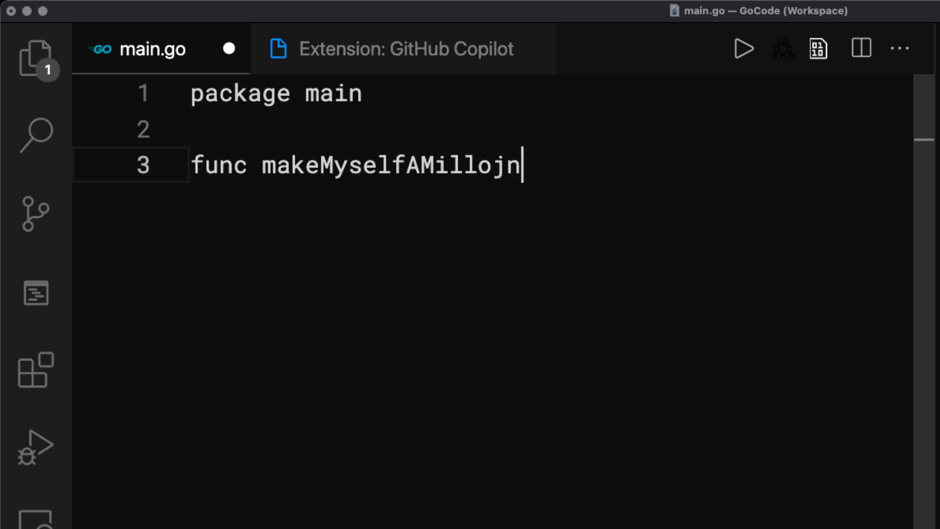
pyautogui.write('onaire')
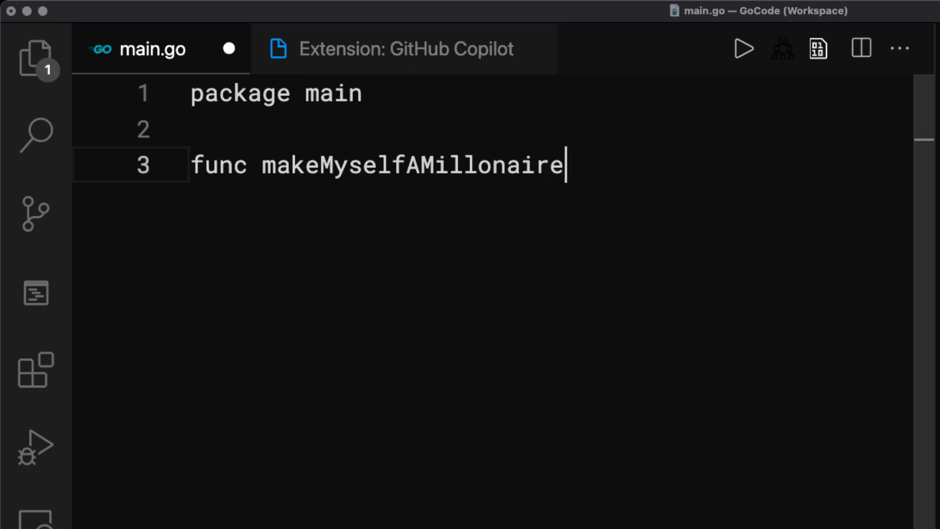